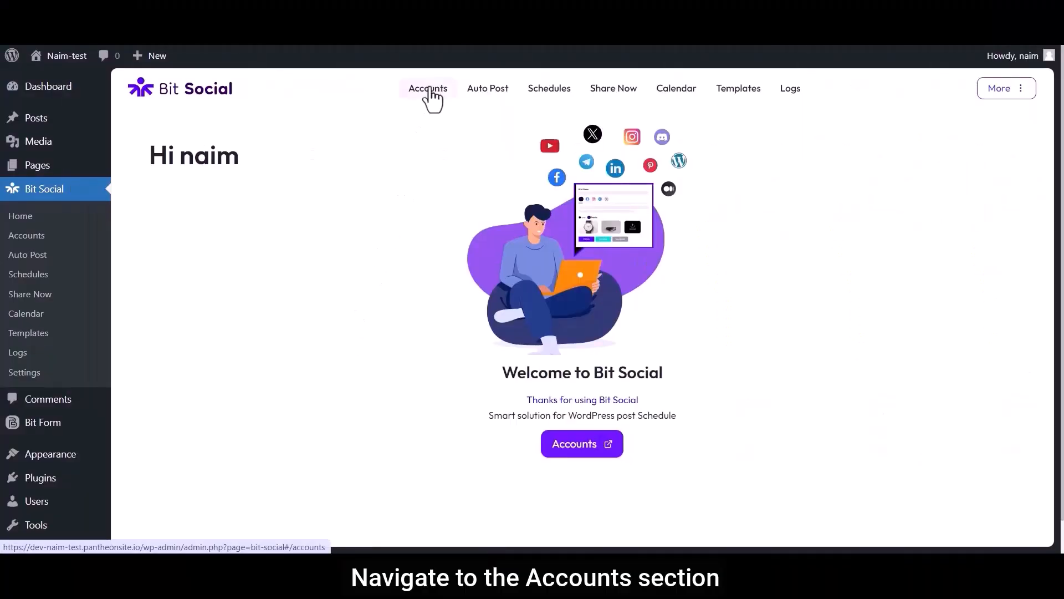
Go to Accounts and start Connect Account to list Facebook, LinkedIn, Twitter and other platforms.
{"action": "left_click", "coordinate": [427, 89]}
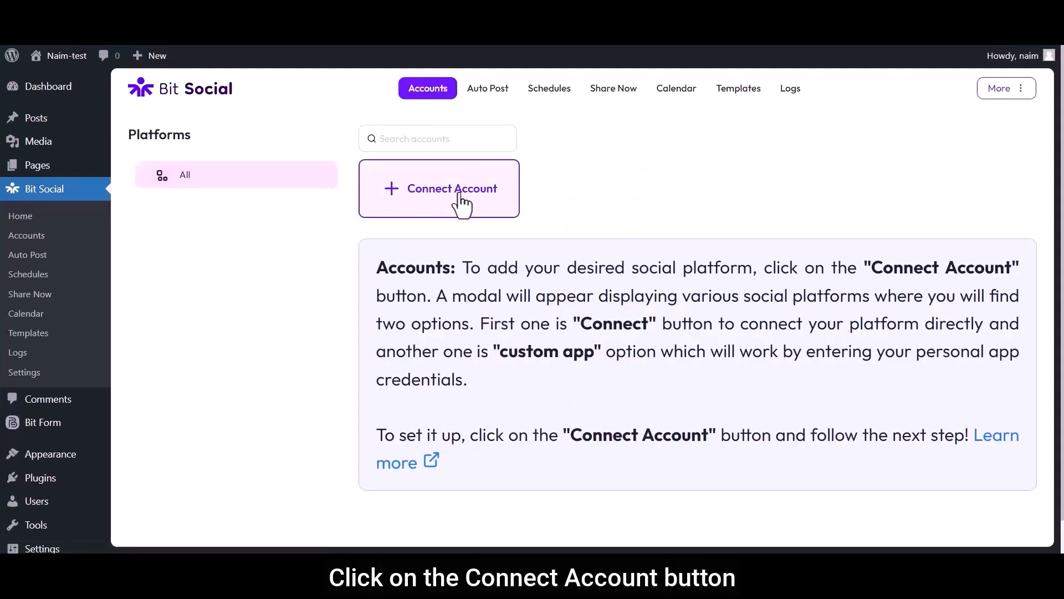
{"action": "left_click", "coordinate": [439, 189]}
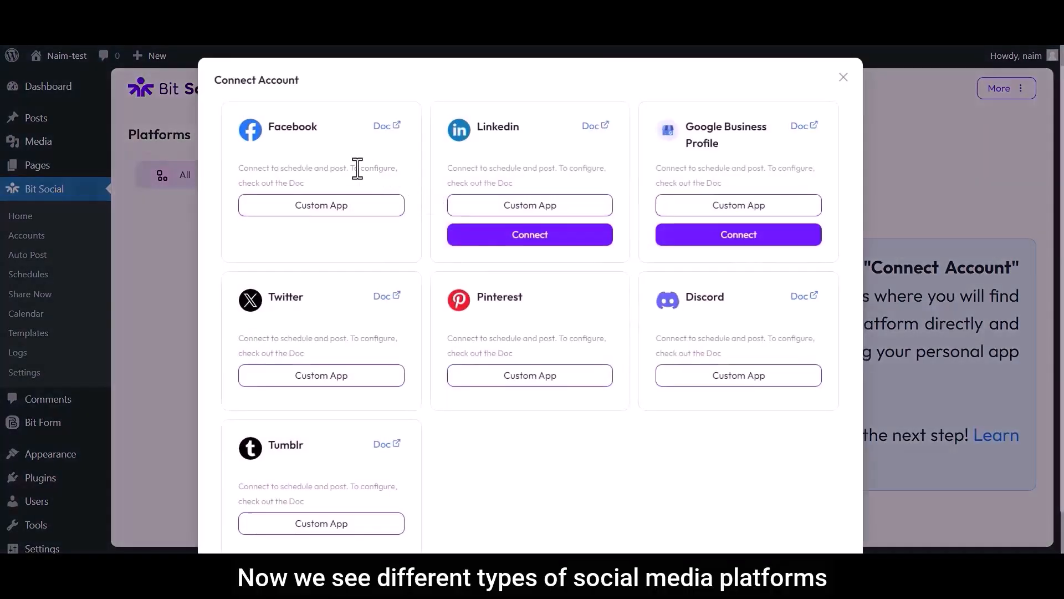
{"action": "mouse_move", "coordinate": [774, 176]}
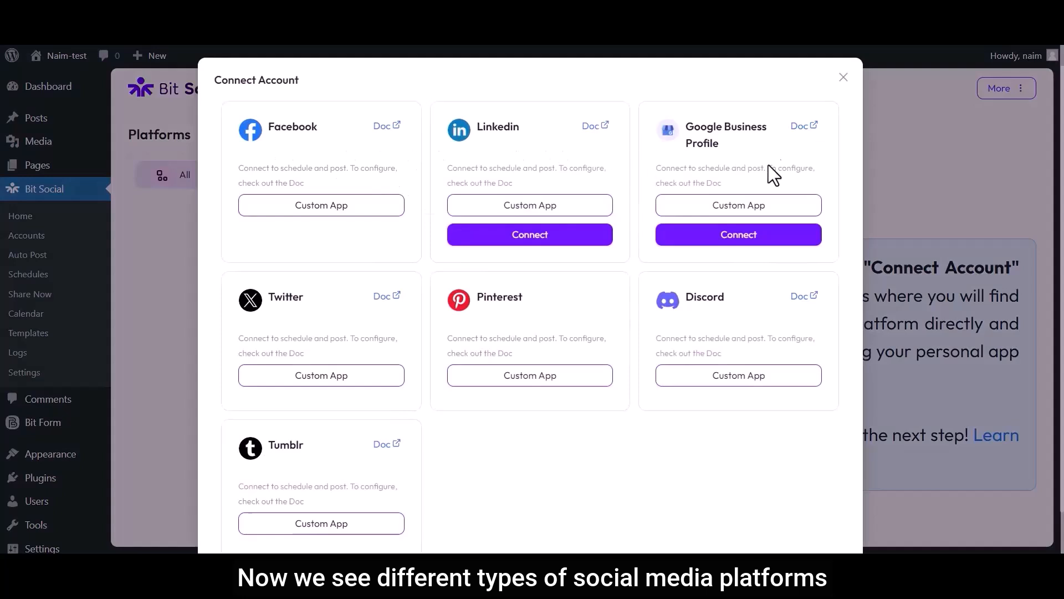
{"action": "mouse_move", "coordinate": [270, 310]}
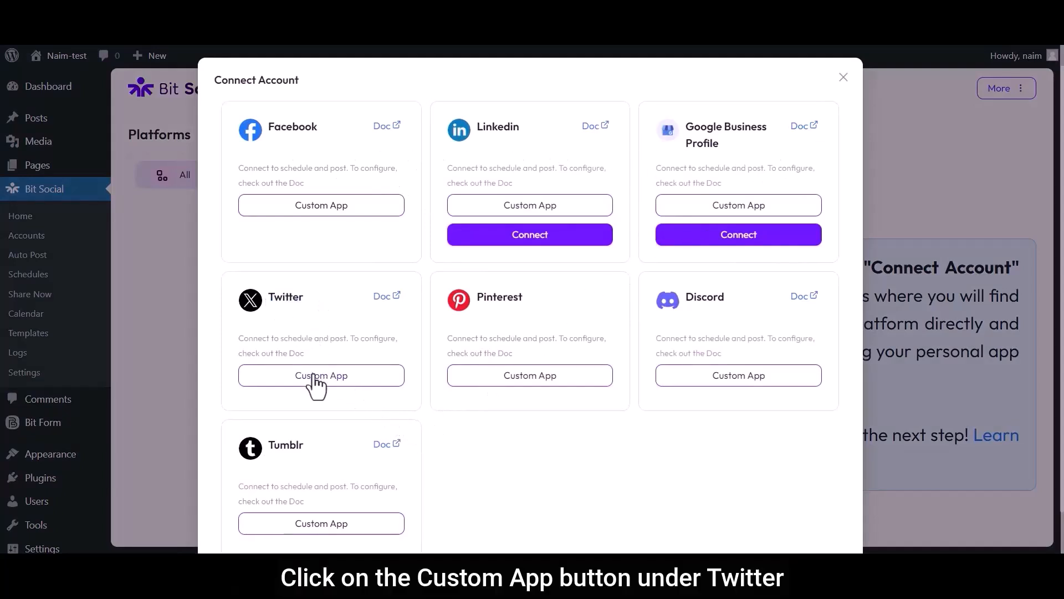
Choose Twitter Custom App with Api Version v2.0 and App Name Twitter1.1.
{"action": "left_click", "coordinate": [320, 376]}
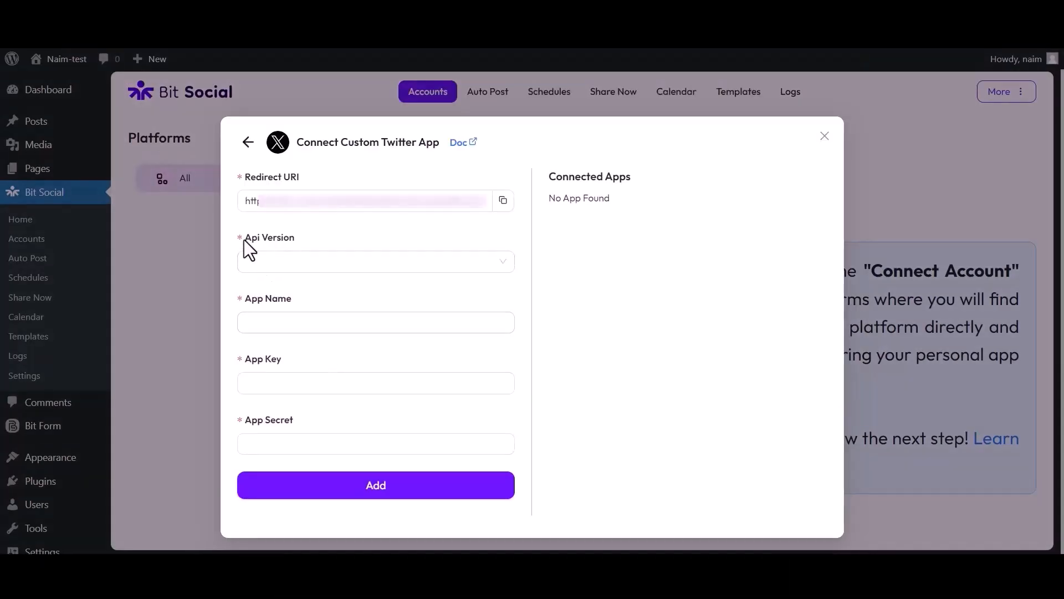
{"action": "left_click", "coordinate": [375, 264]}
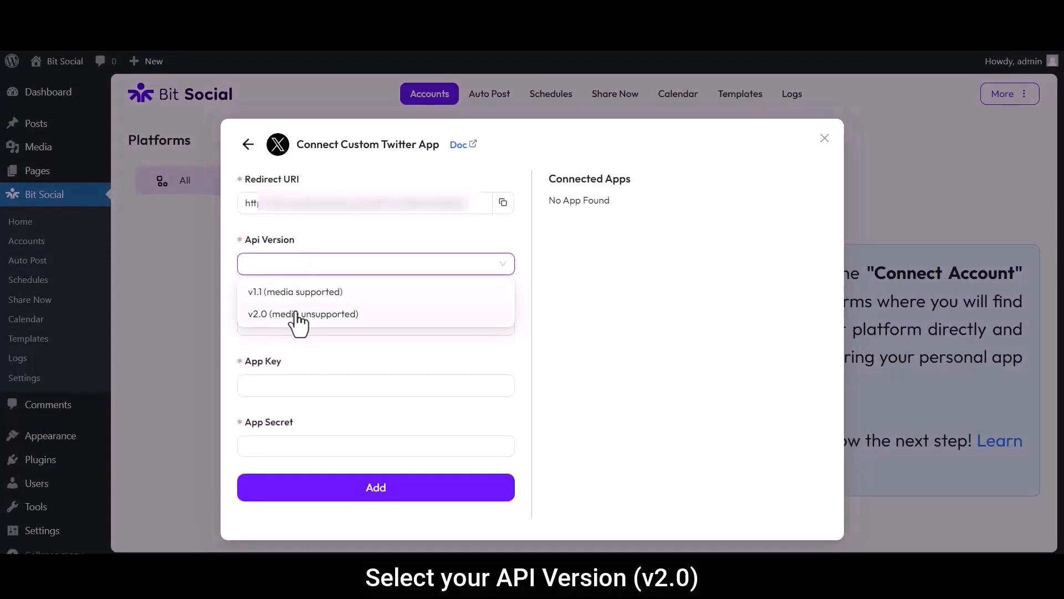
{"action": "left_click", "coordinate": [303, 314]}
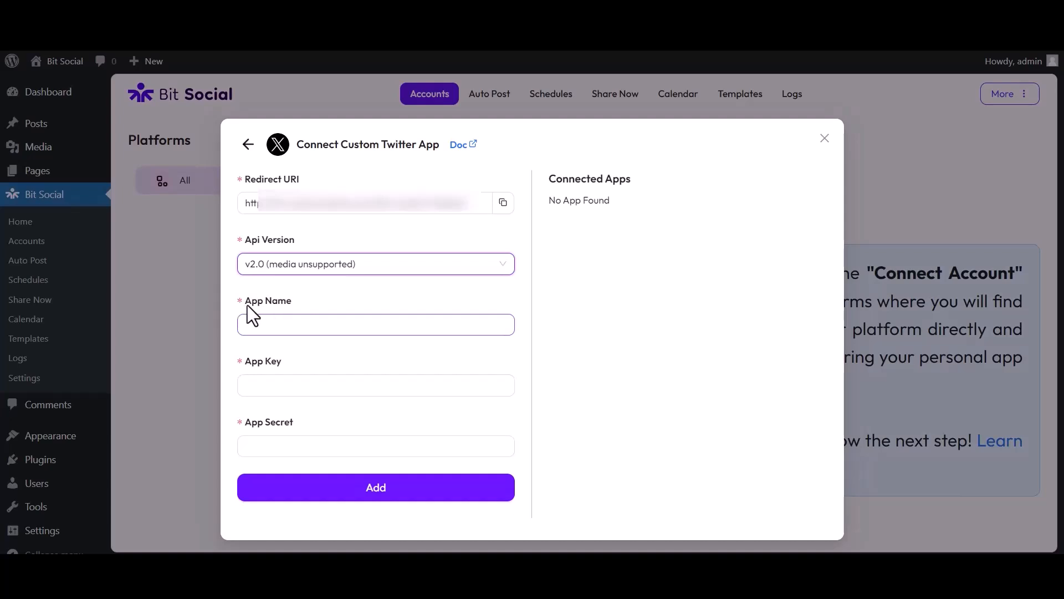
{"action": "type", "text": "Twitter1.1"}
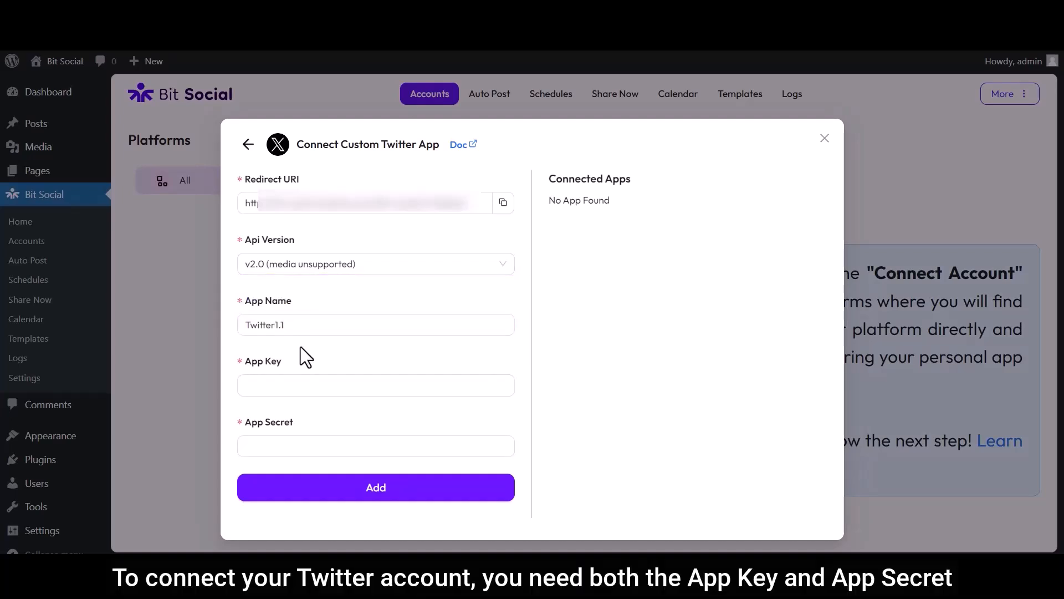
{"action": "left_click", "coordinate": [376, 385]}
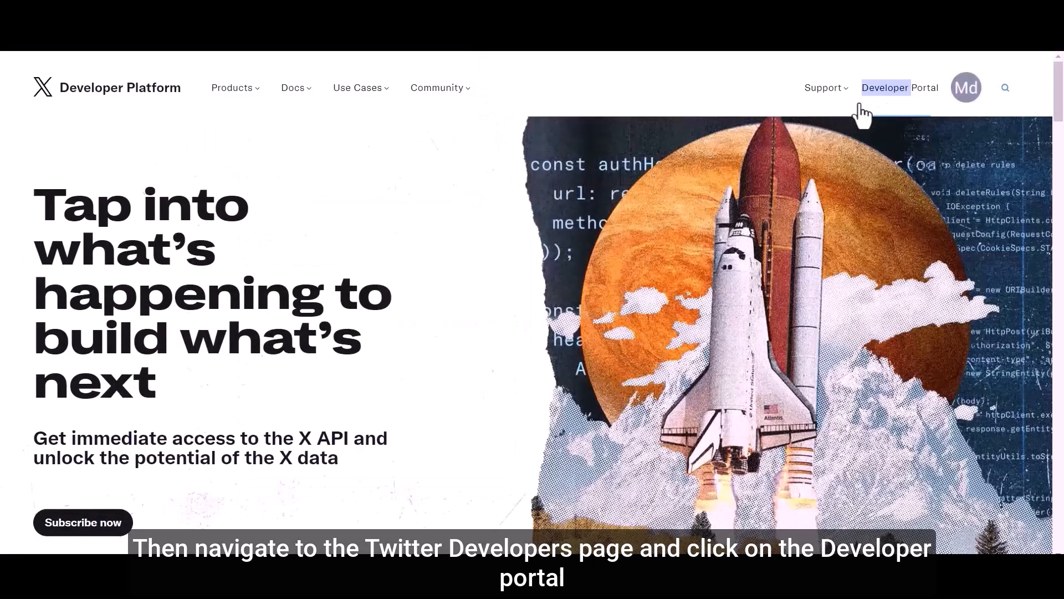
Add a new project named Bit Social Twitter Project from Projects & Apps Overview.
{"action": "left_click", "coordinate": [900, 88]}
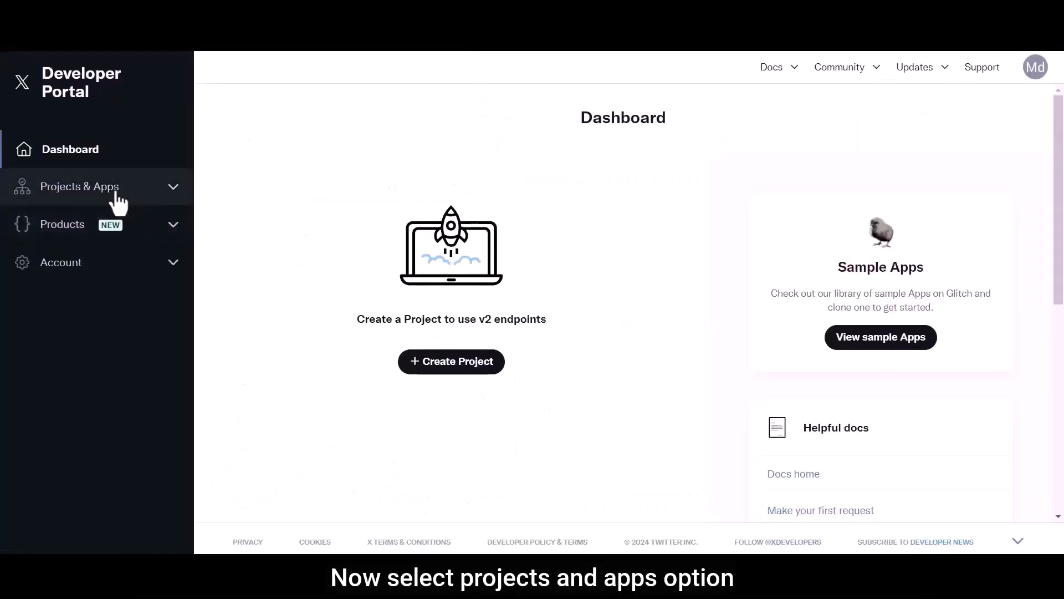
{"action": "left_click", "coordinate": [80, 187]}
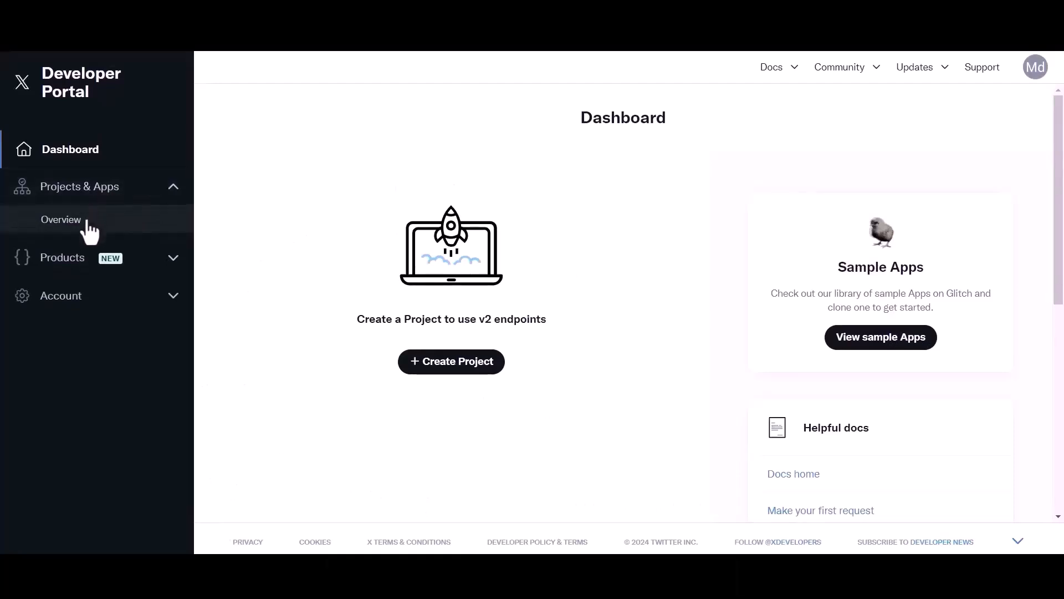
{"action": "left_click", "coordinate": [59, 220]}
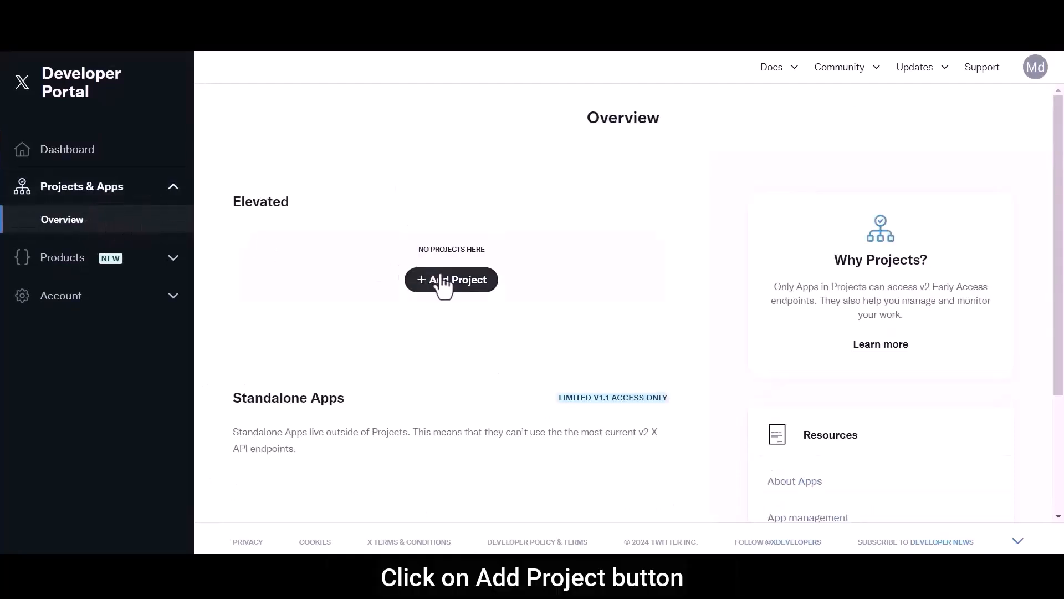
{"action": "left_click", "coordinate": [451, 280]}
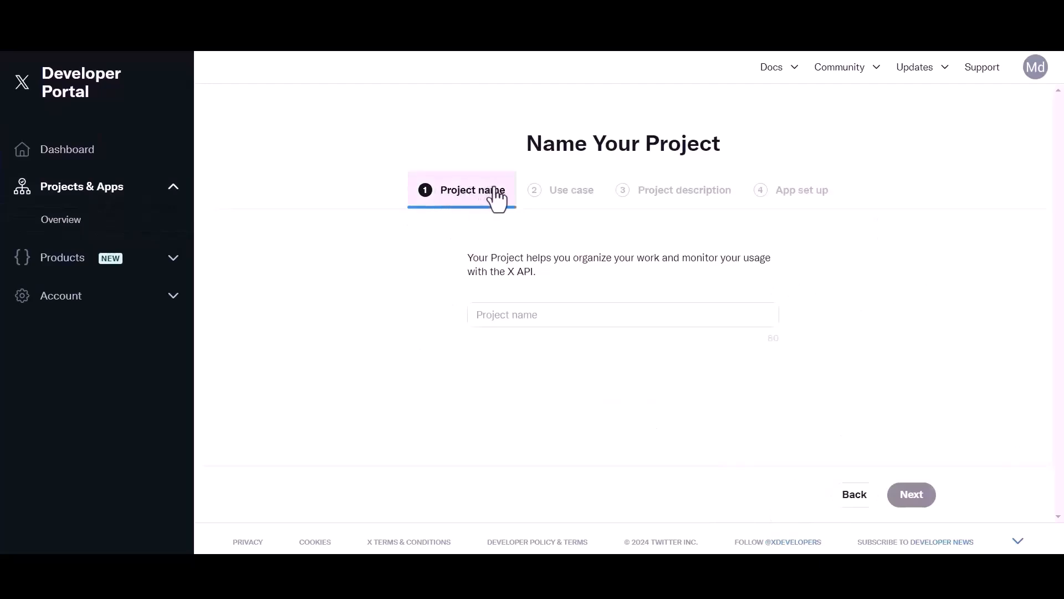
{"action": "type", "text": "Bit Str"}
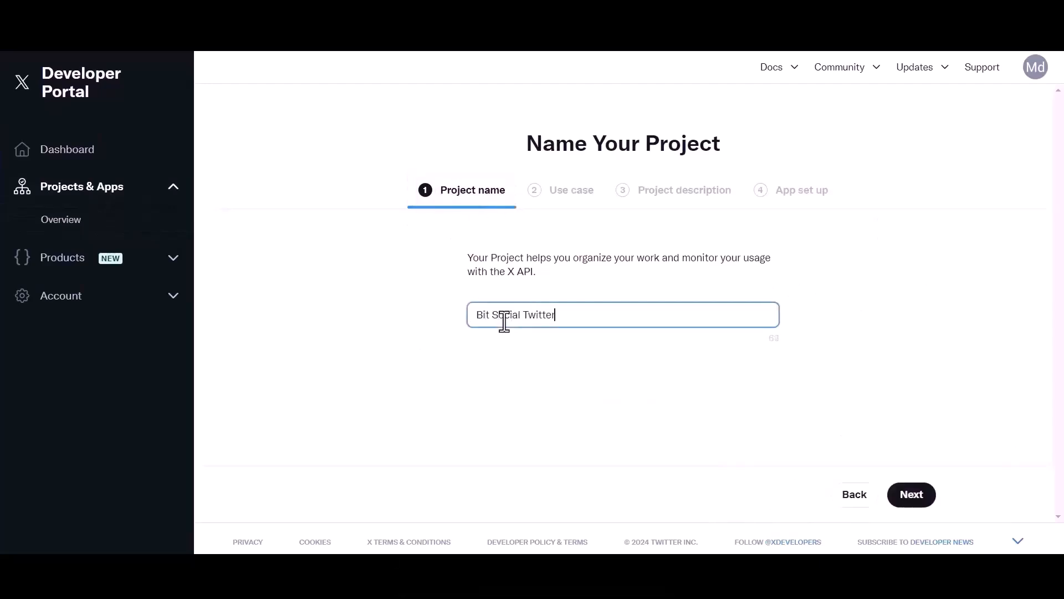
{"action": "type", "text": "Project"}
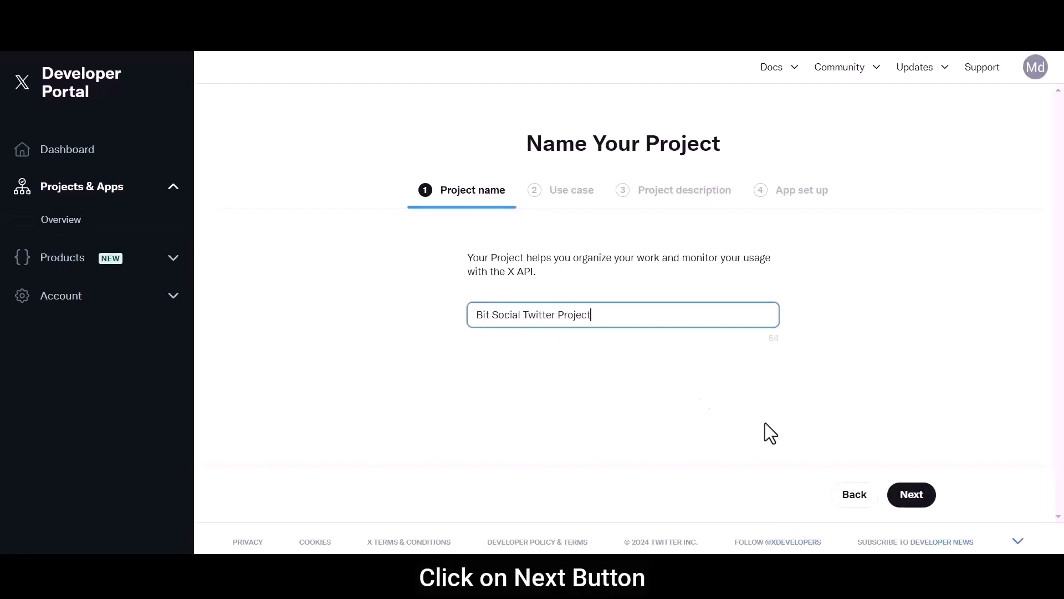
{"action": "left_click", "coordinate": [911, 495]}
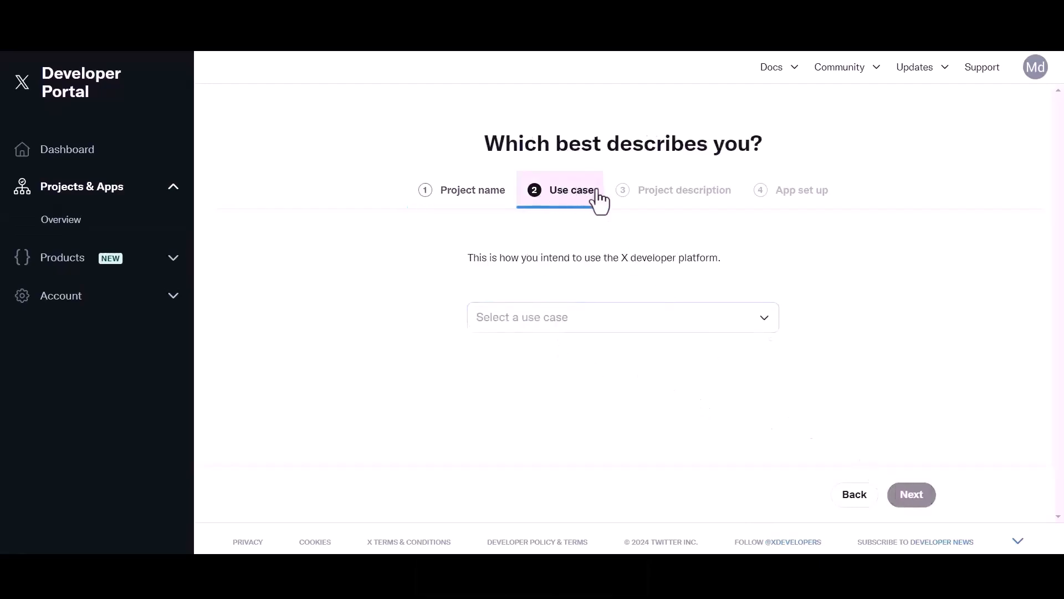
Set use case Building tools for businesses and description about connecting the account with Bit Social.
{"action": "left_click", "coordinate": [622, 317]}
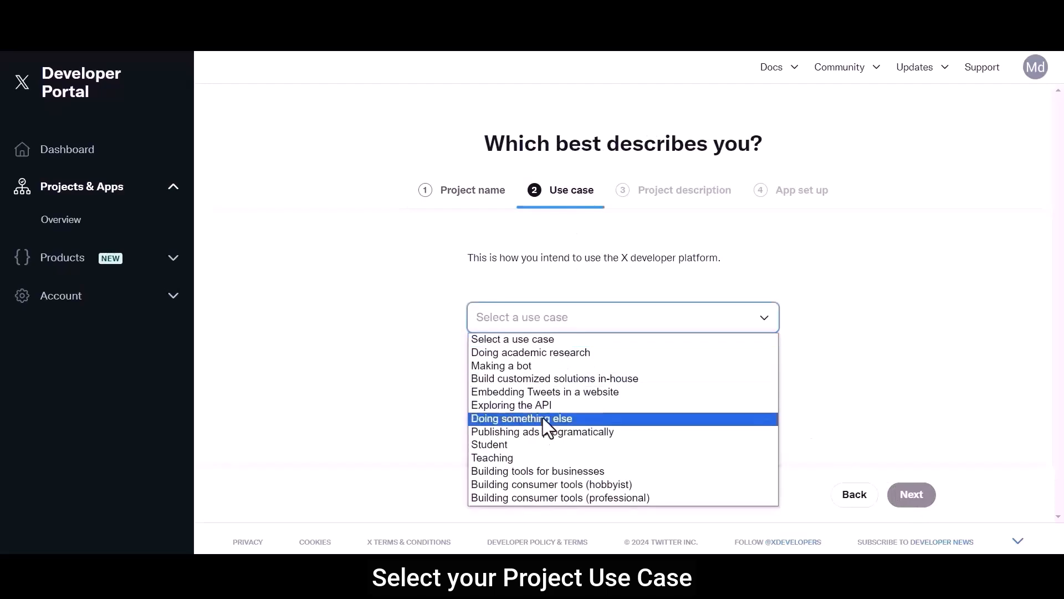
{"action": "left_click", "coordinate": [537, 470]}
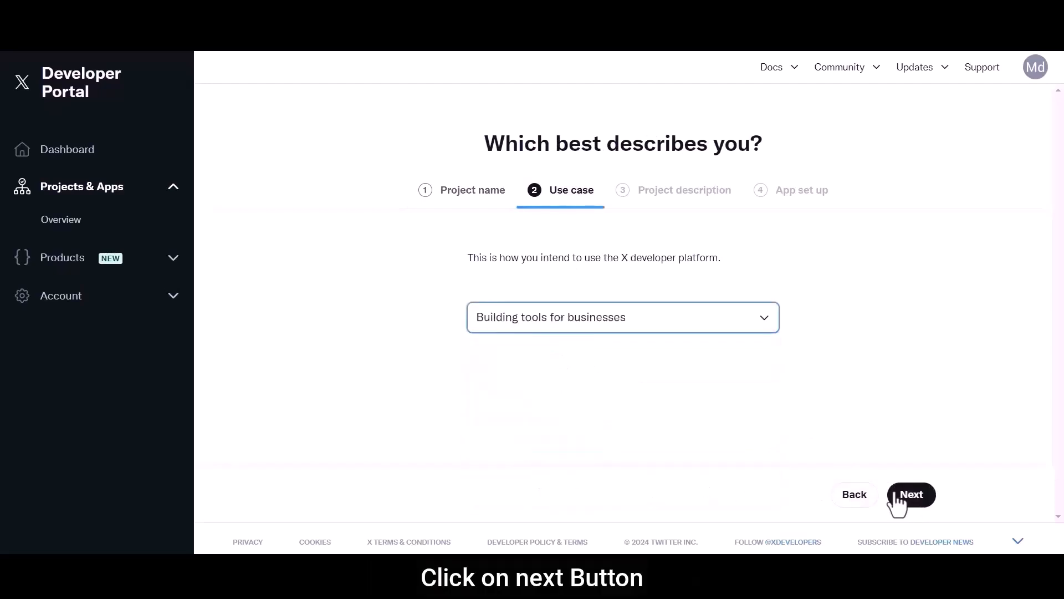
{"action": "left_click", "coordinate": [911, 494]}
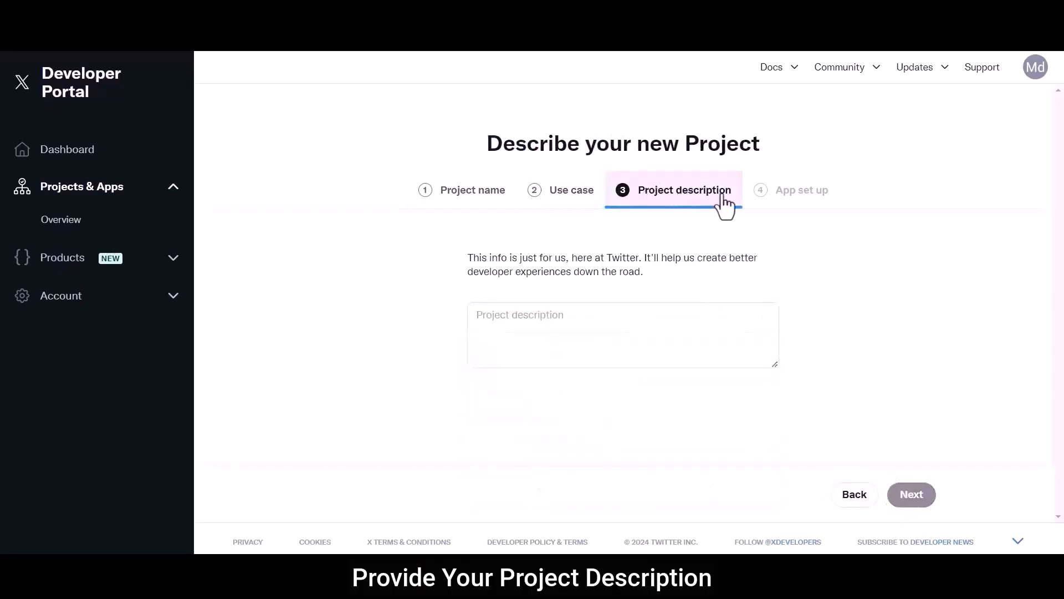
{"action": "type", "text": "Connect your Twitter Acc"}
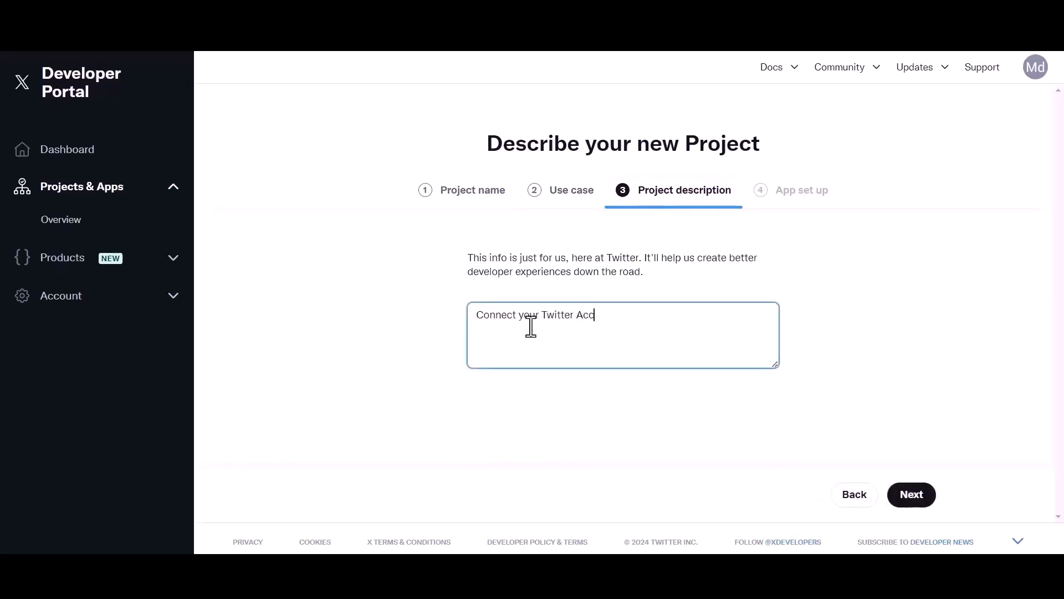
{"action": "type", "text": "ount with Bit Social"}
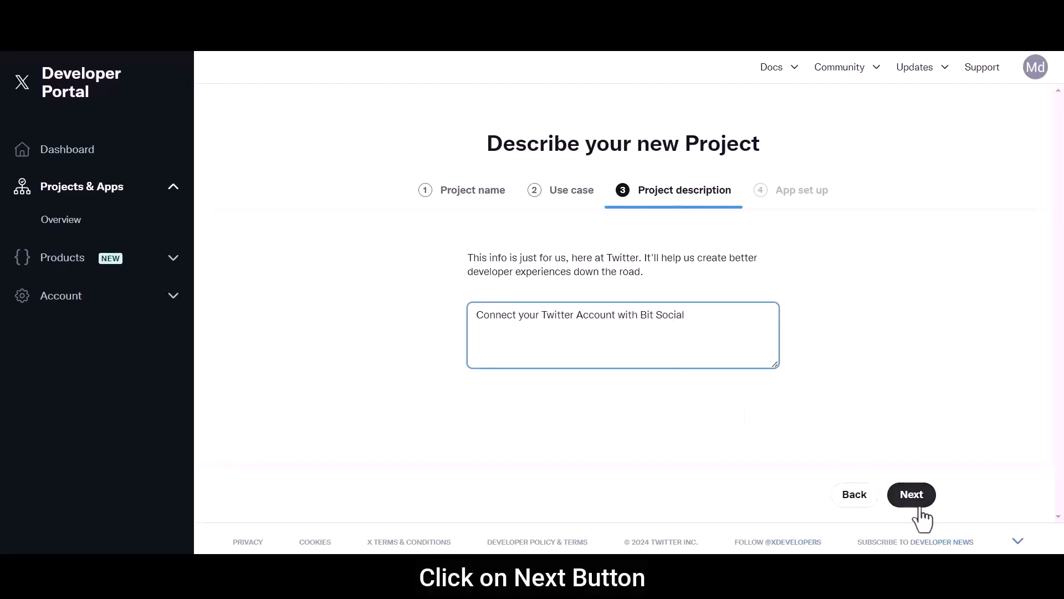
{"action": "left_click", "coordinate": [912, 494]}
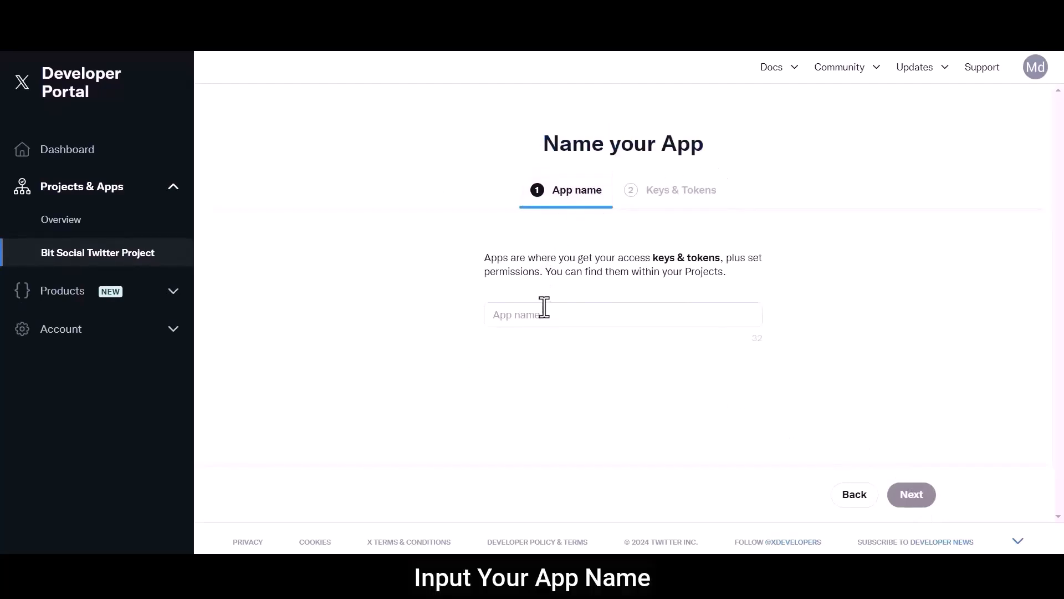
Name the project's app Bit Social and continue to its Settings page.
{"action": "type", "text": "Bit Social 4543"}
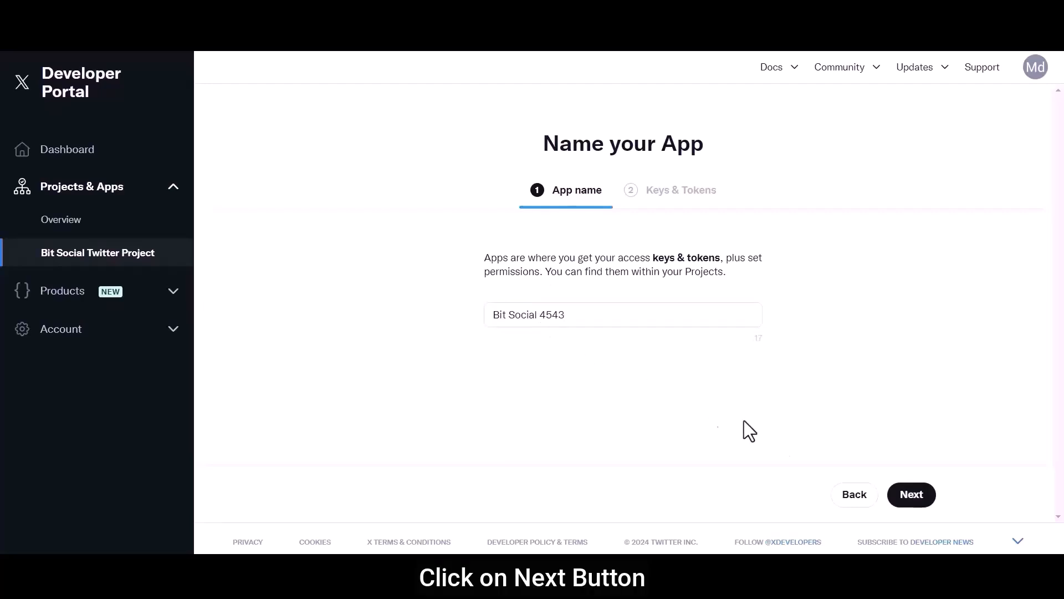
{"action": "left_click", "coordinate": [911, 494]}
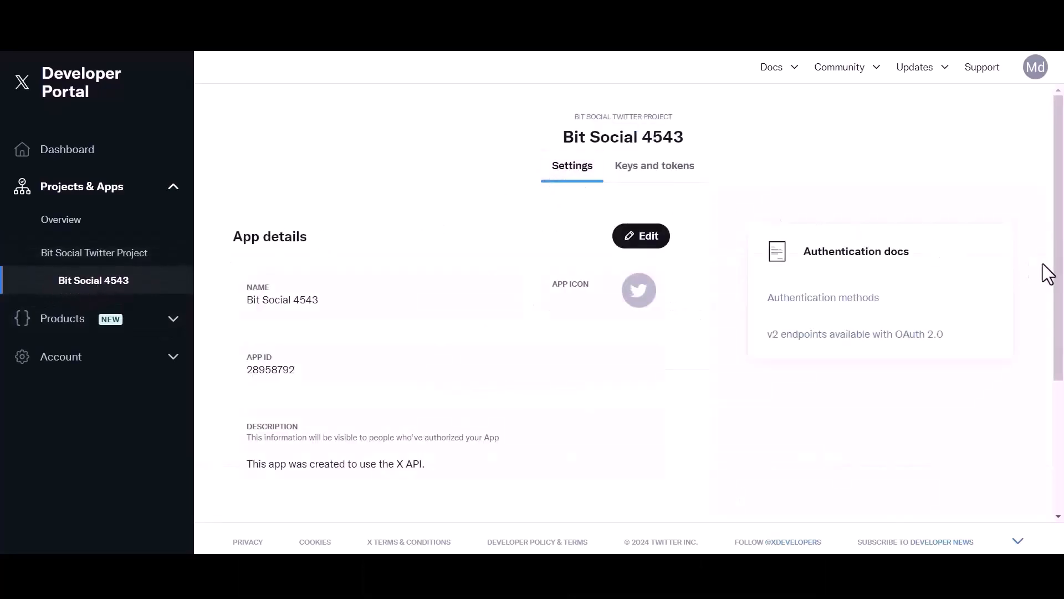
{"action": "scroll", "scroll_direction": "down", "scroll_amount": 3}
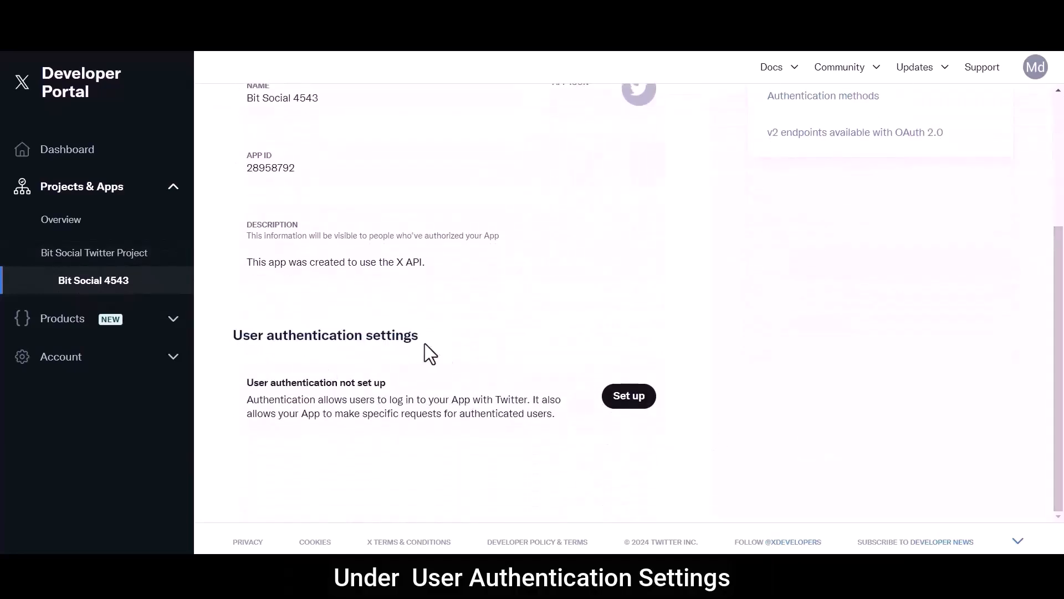
Save user authentication with Read and write permissions as Web App, Automated App or Bot.
{"action": "left_click", "coordinate": [627, 396]}
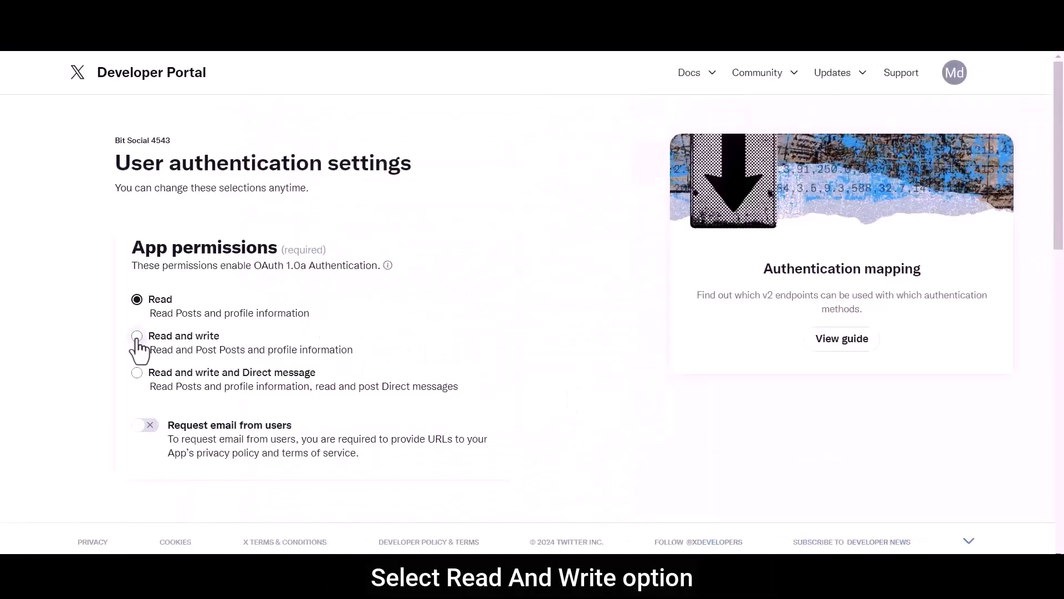
{"action": "left_click", "coordinate": [137, 335]}
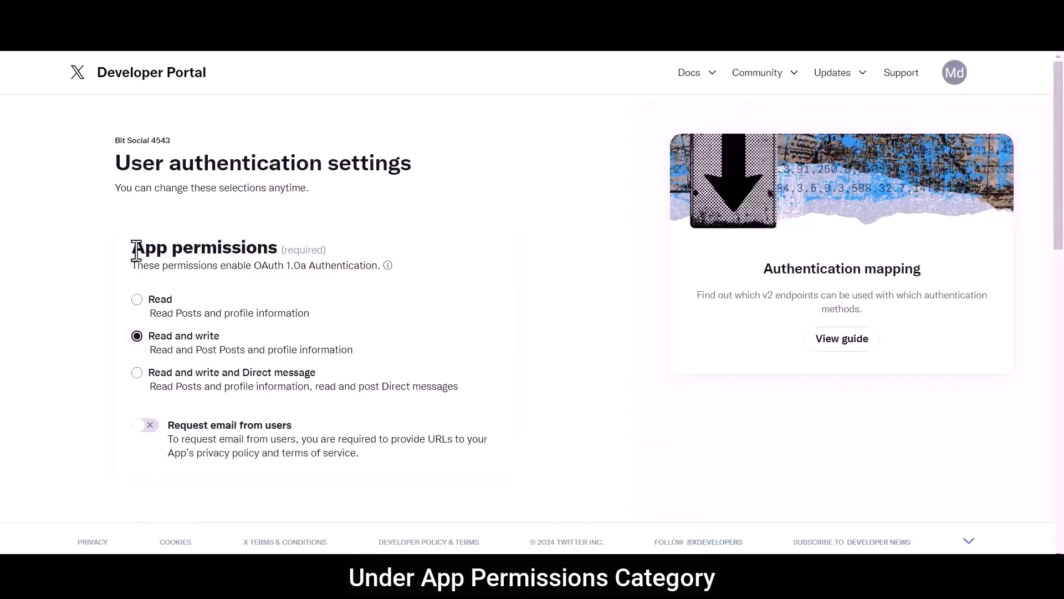
{"action": "mouse_move", "coordinate": [339, 259]}
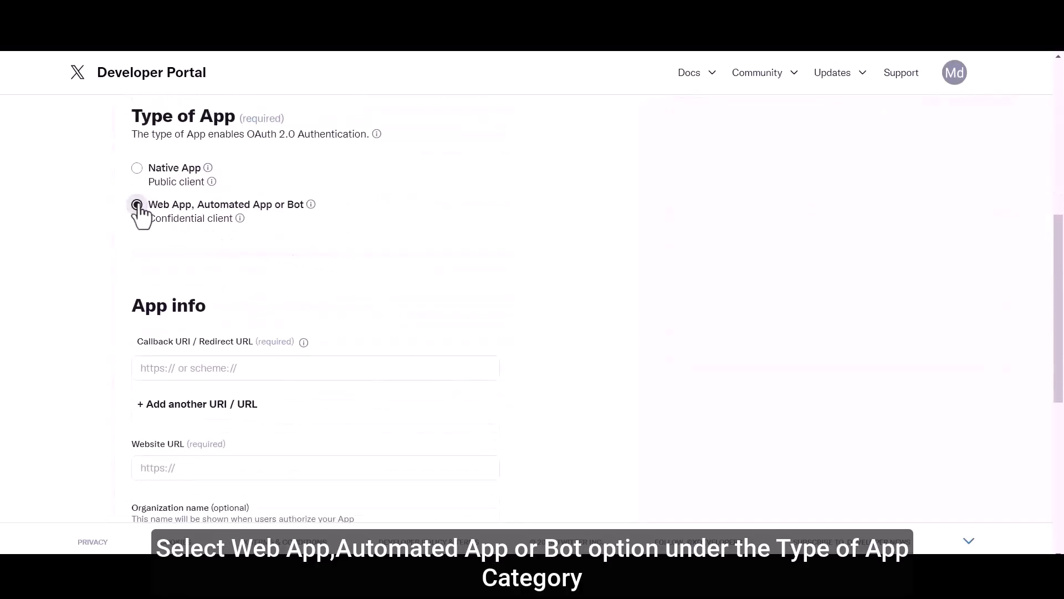
{"action": "left_click", "coordinate": [136, 204]}
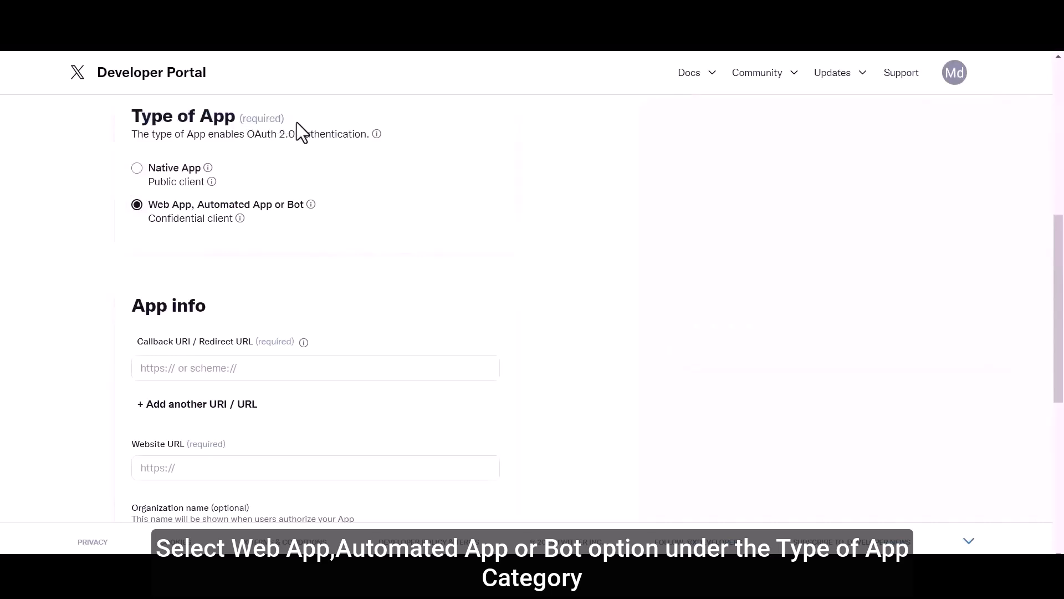
{"action": "scroll", "scroll_direction": "down", "scroll_amount": 3}
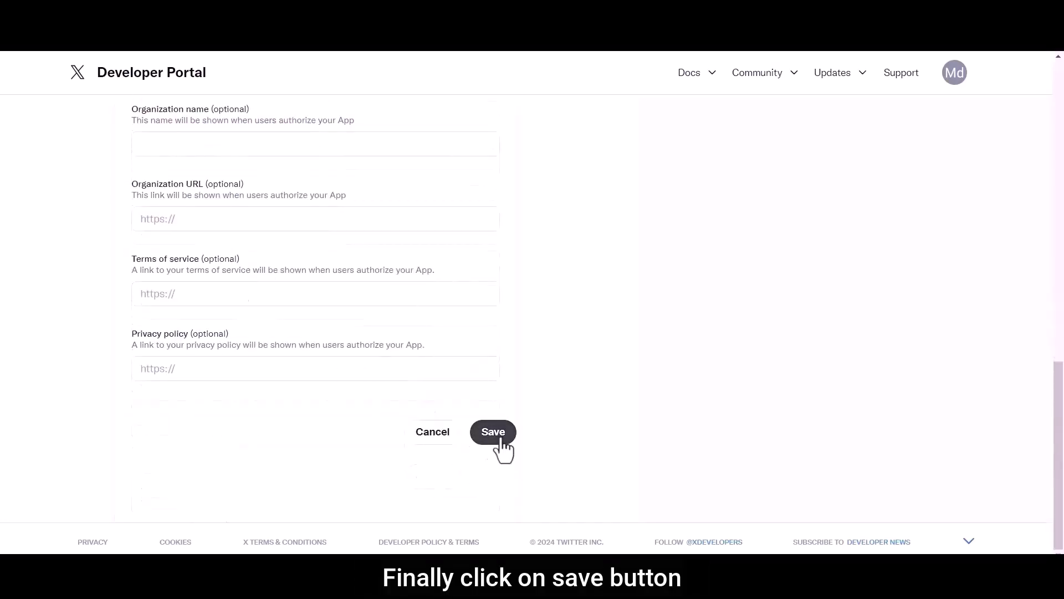
{"action": "left_click", "coordinate": [492, 432]}
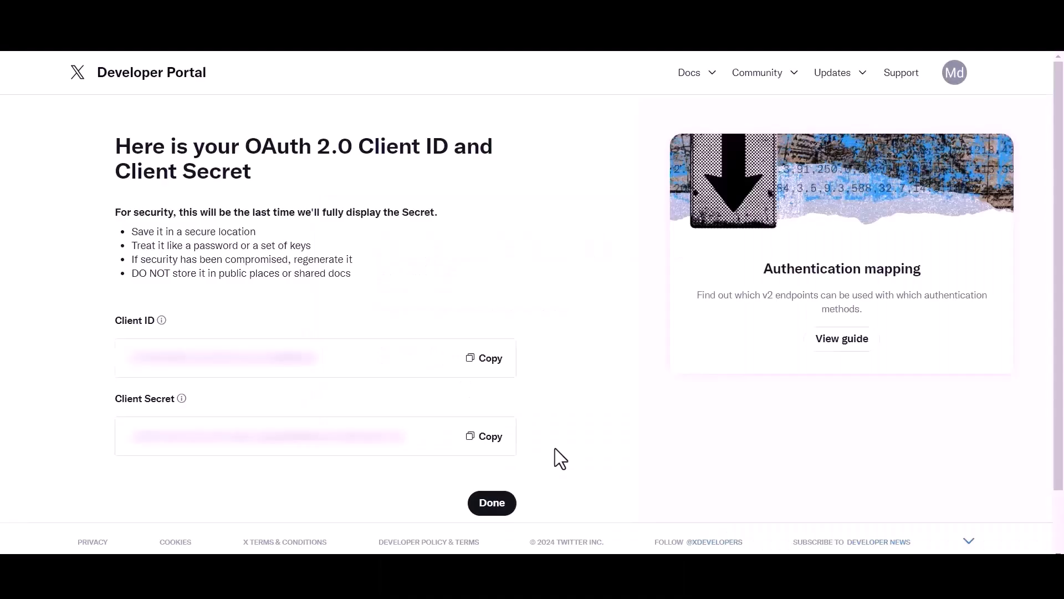
Dismiss the client ID and secret notice and view the app's Keys and tokens.
{"action": "left_click", "coordinate": [491, 502]}
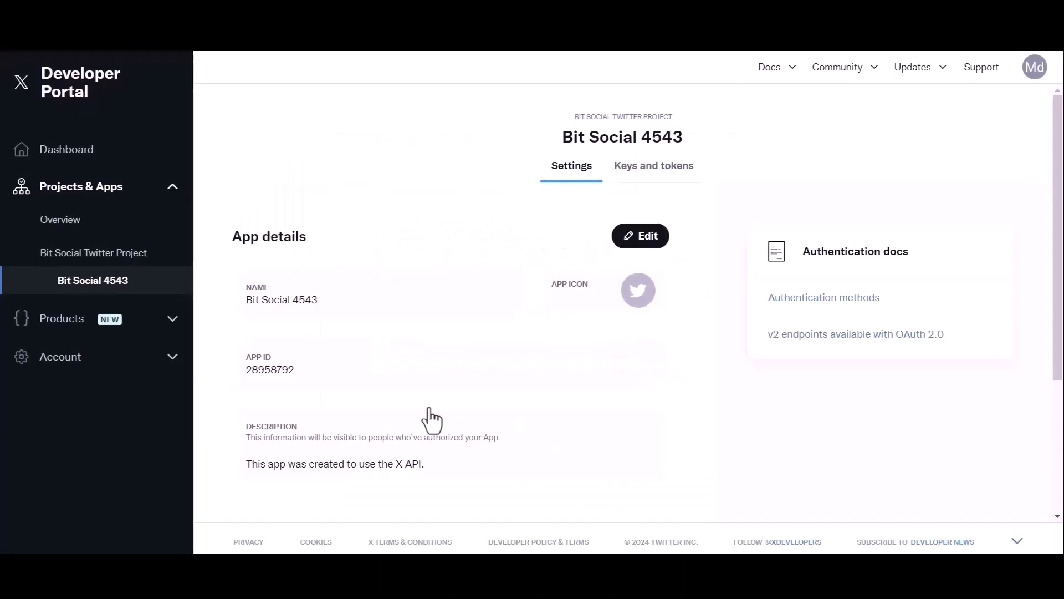
{"action": "left_click", "coordinate": [653, 166]}
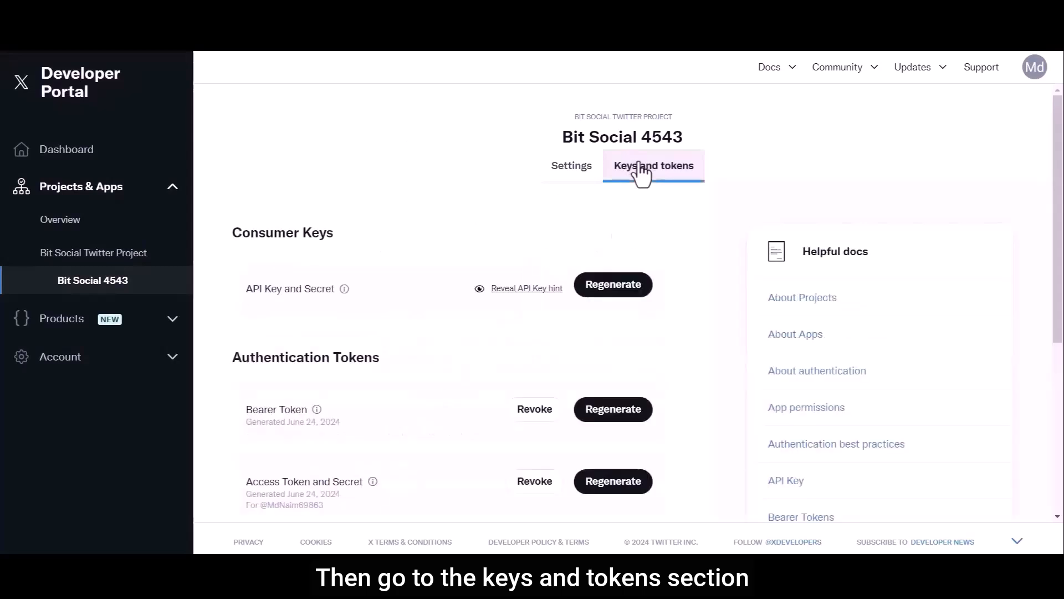
{"action": "scroll", "scroll_direction": "down", "scroll_amount": 3}
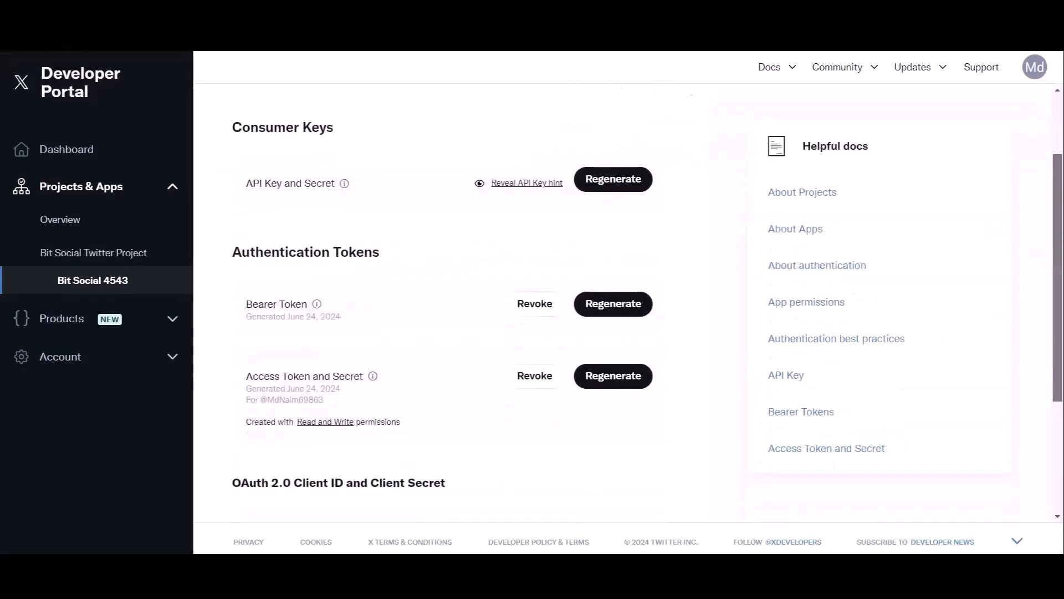
{"action": "scroll", "scroll_direction": "down", "scroll_amount": 3}
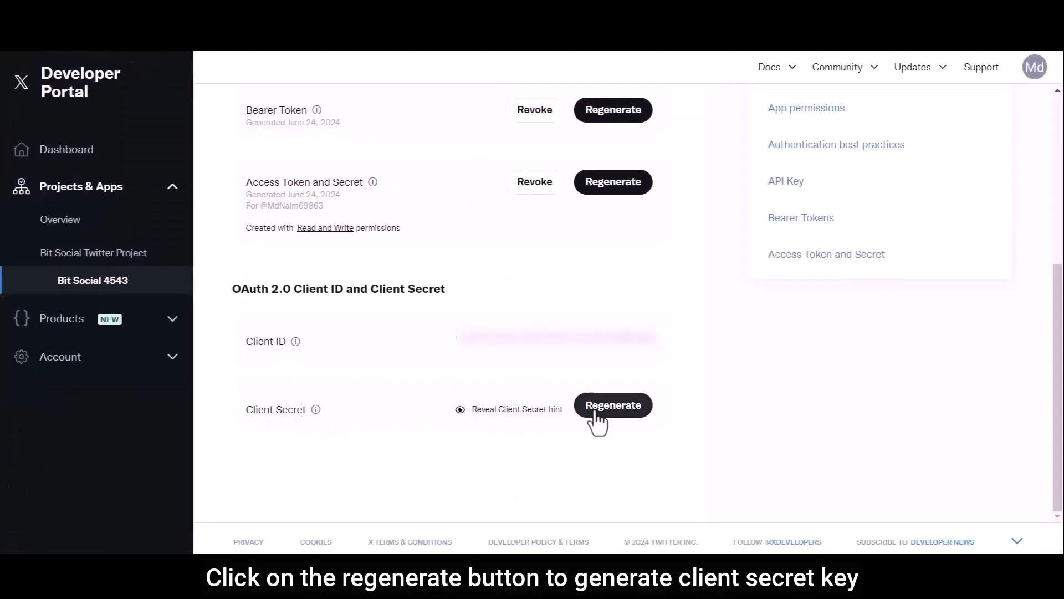
Regenerate the OAuth 2.0 Client Secret and confirm it was saved.
{"action": "left_click", "coordinate": [612, 405]}
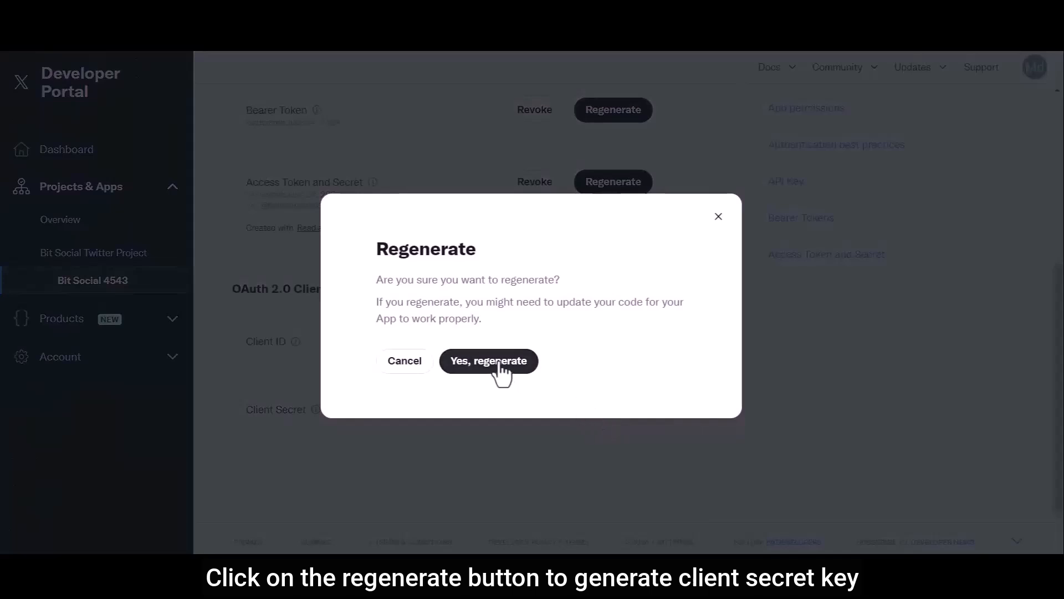
{"action": "left_click", "coordinate": [488, 361]}
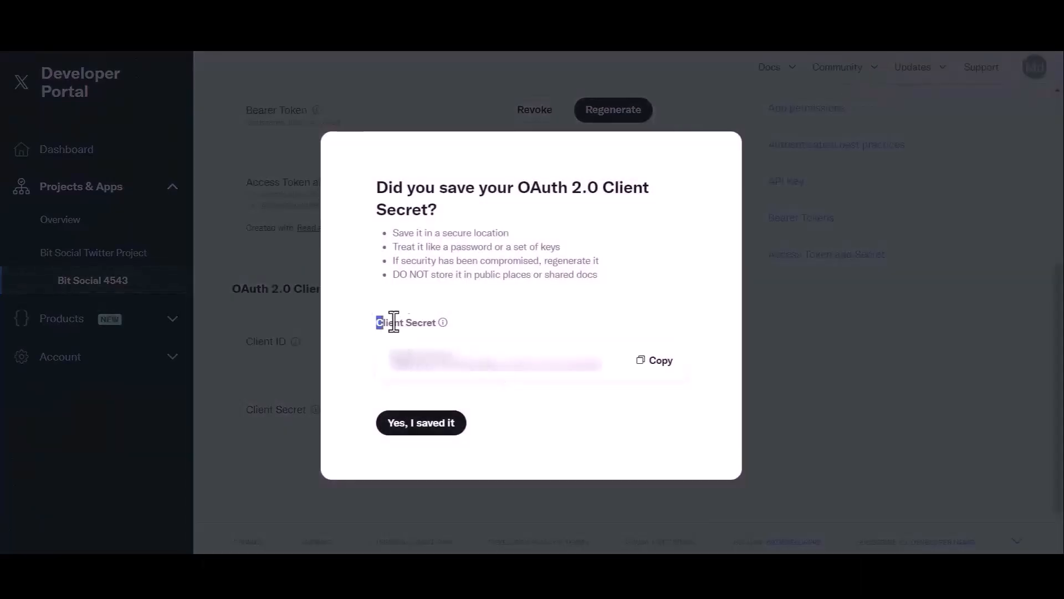
{"action": "left_click", "coordinate": [654, 359]}
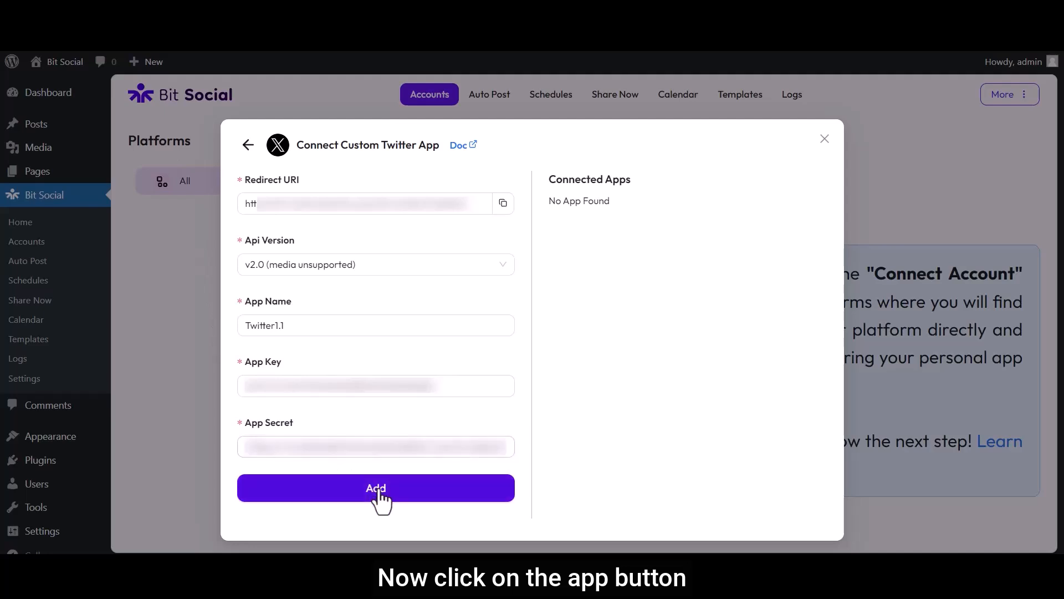
Add the Twitter1.1 app, connect it and authorize Bit Social 4543 for the Md Naim Ali account.
{"action": "left_click", "coordinate": [376, 487]}
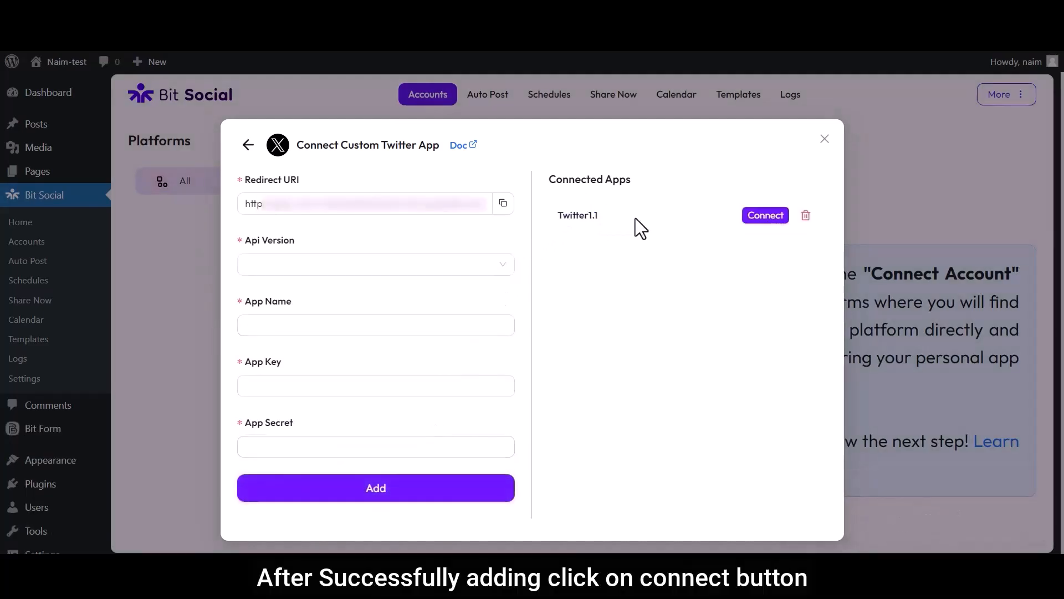
{"action": "left_click", "coordinate": [765, 215]}
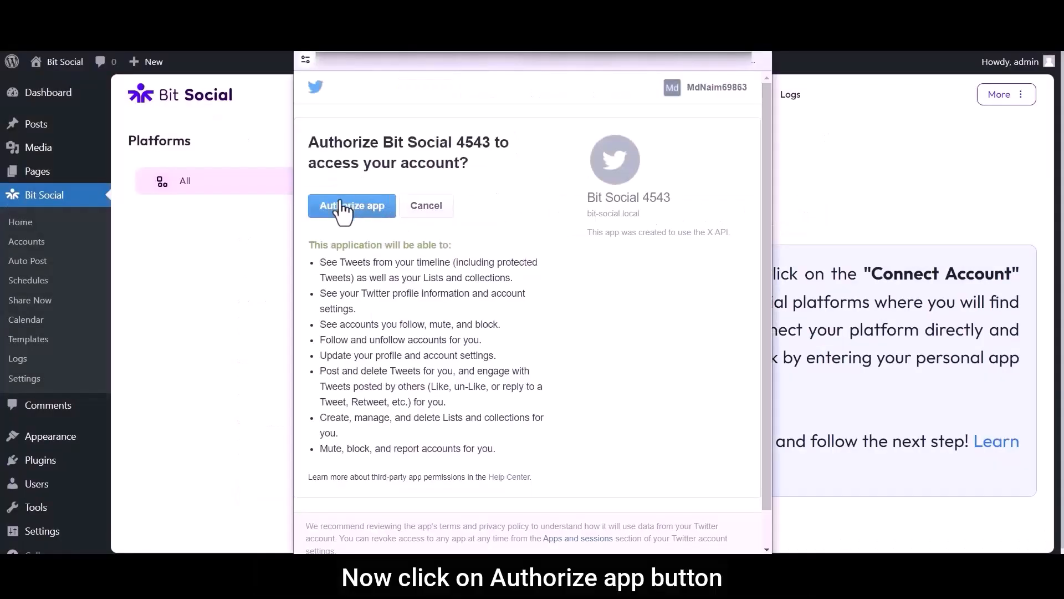
{"action": "left_click", "coordinate": [352, 205]}
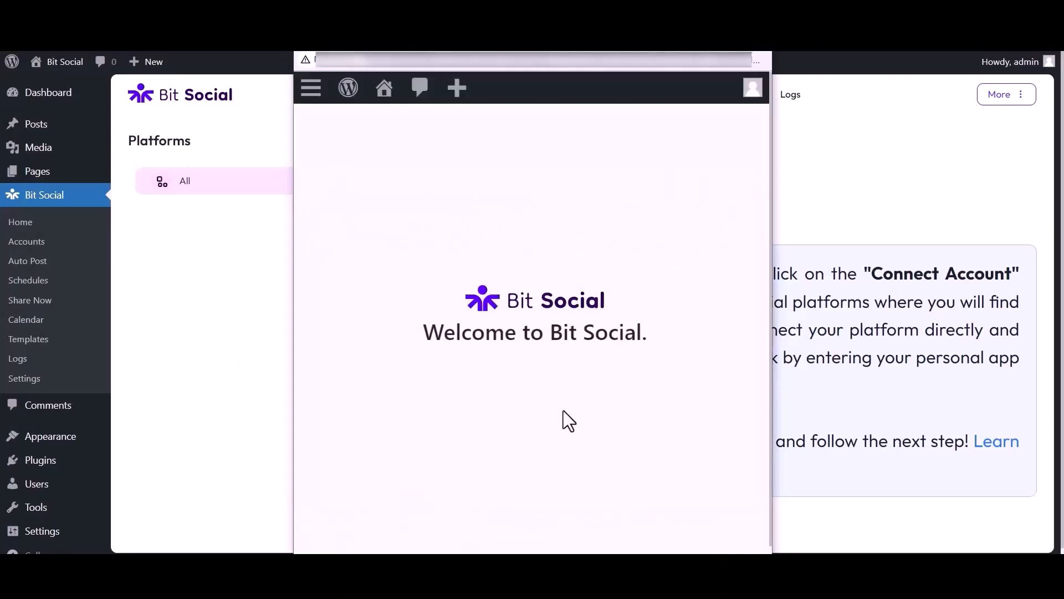
{"action": "left_click", "coordinate": [429, 93]}
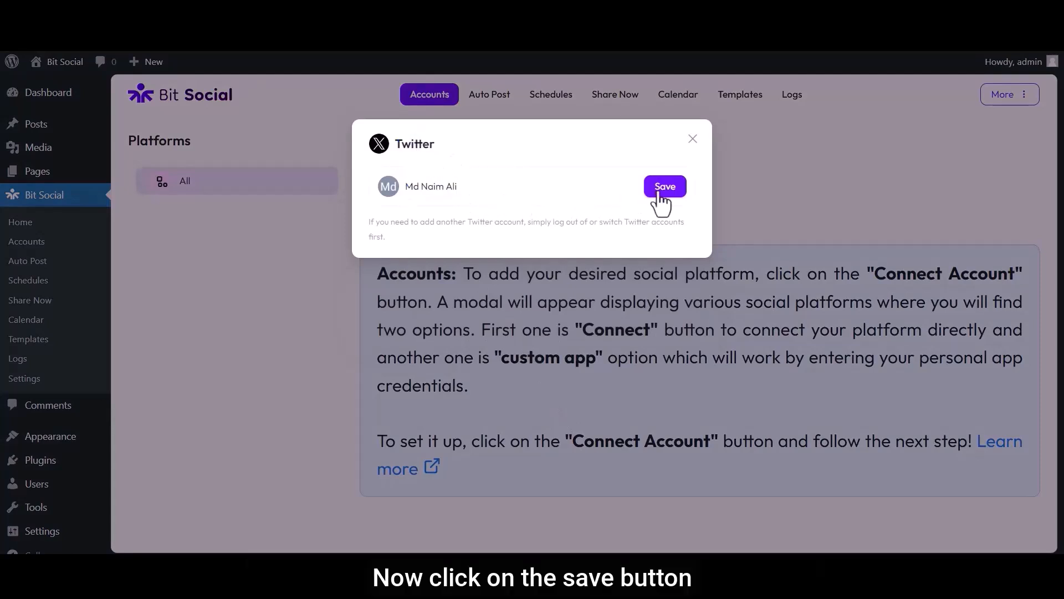
Save the Md Naim Ali Twitter account and close the dialog.
{"action": "left_click", "coordinate": [664, 186]}
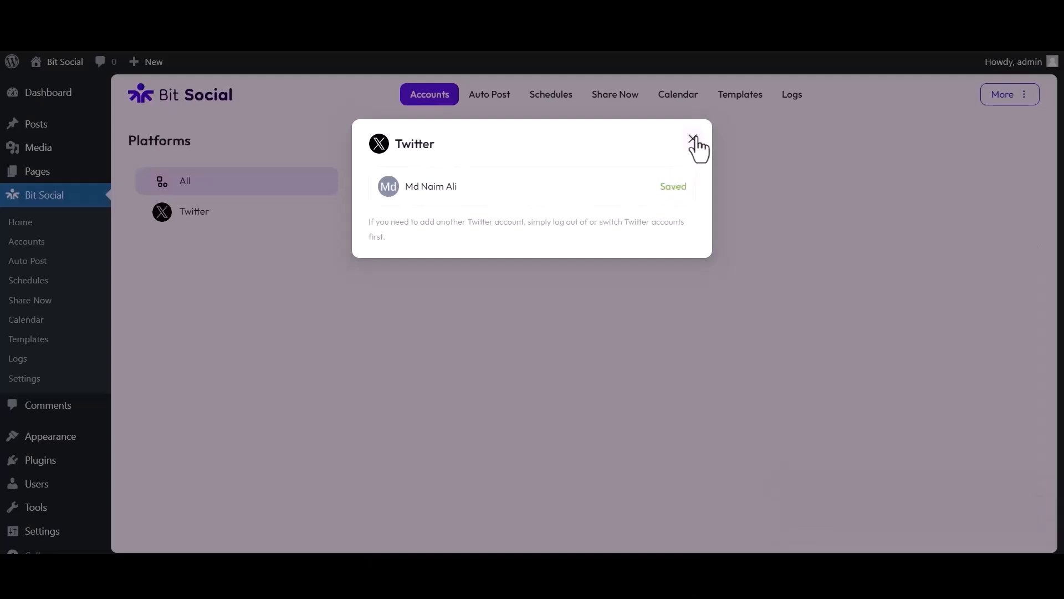
{"action": "left_click", "coordinate": [699, 143]}
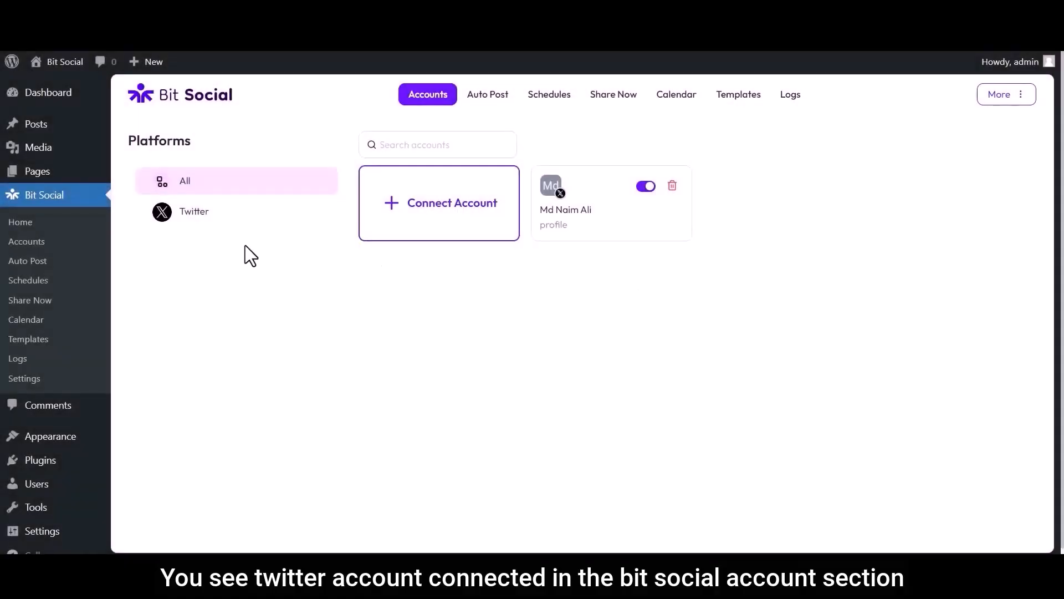
{"action": "mouse_move", "coordinate": [588, 262]}
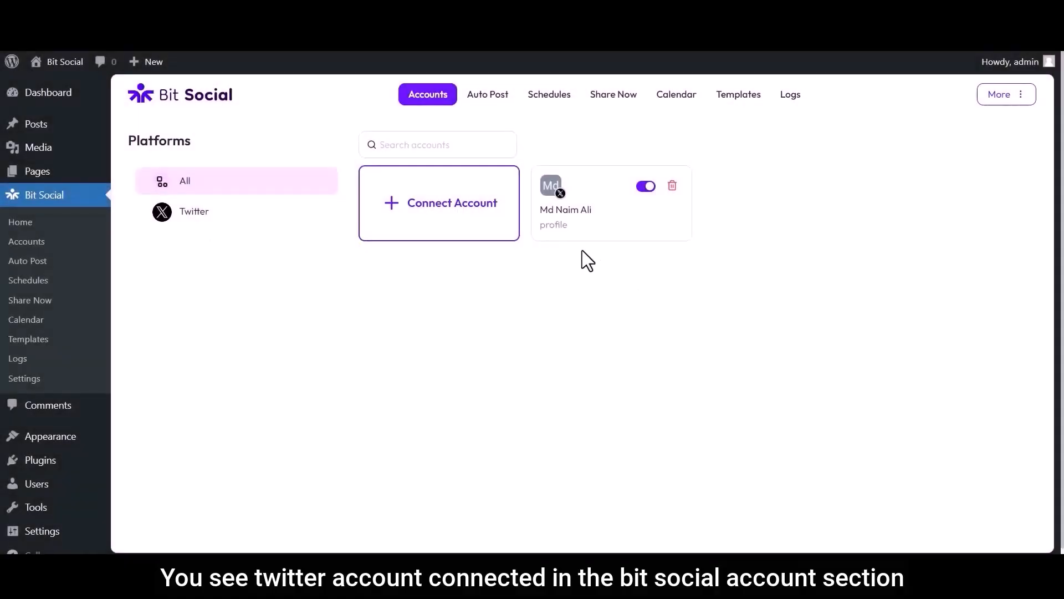
{"action": "mouse_move", "coordinate": [614, 388]}
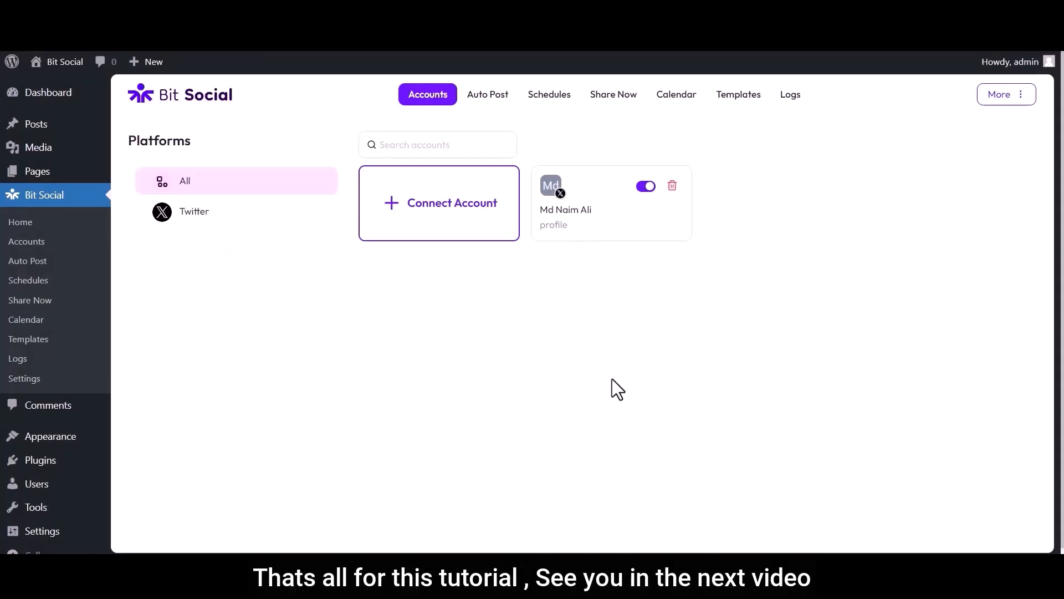